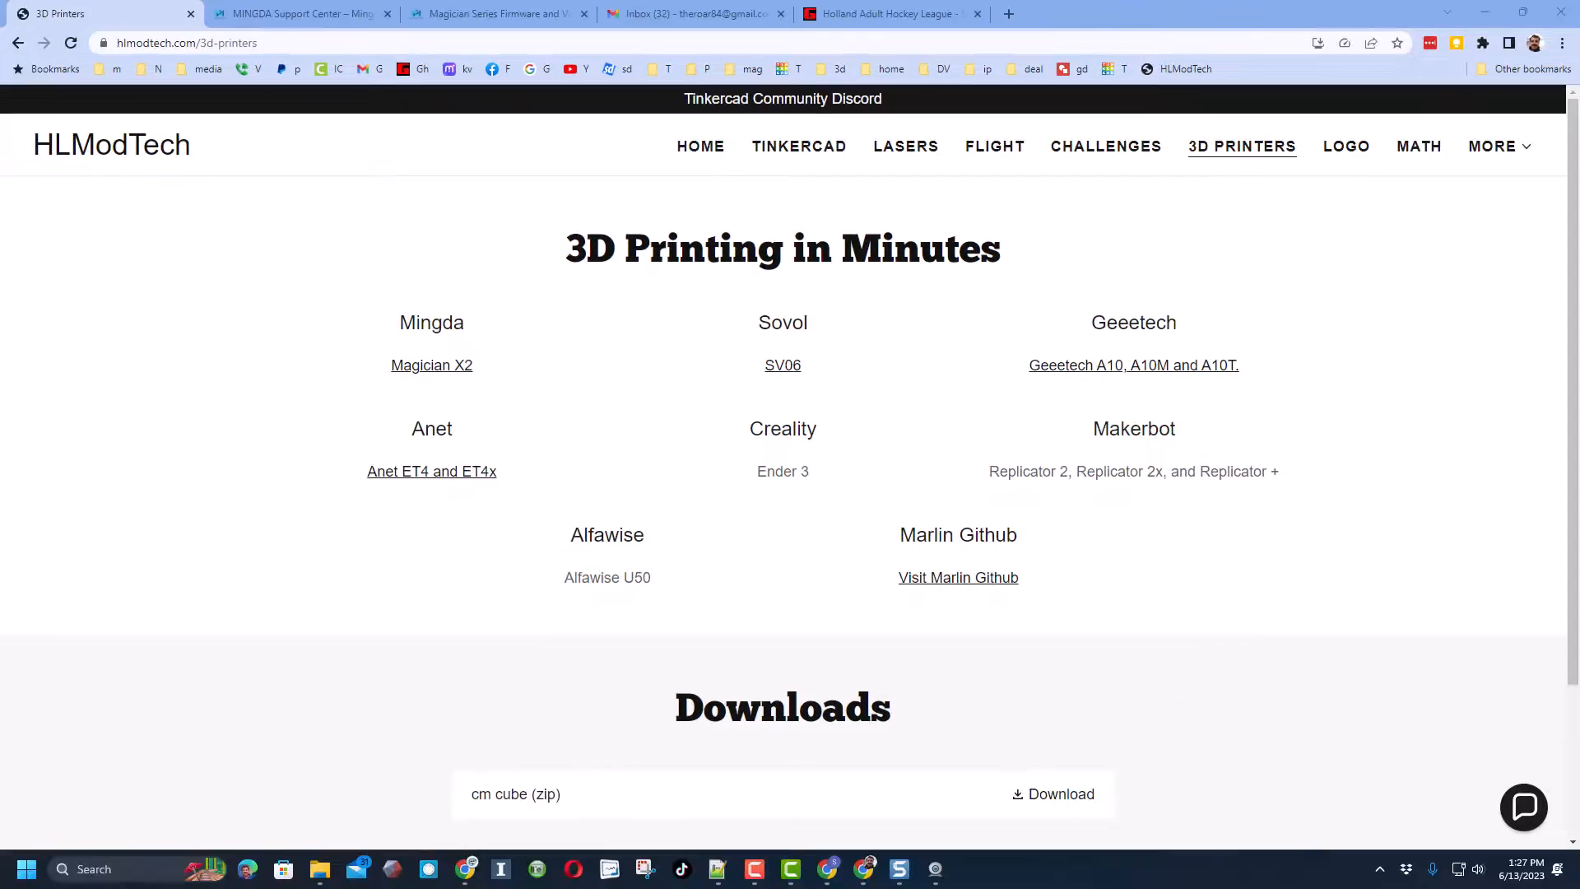
mouse_move(401, 588)
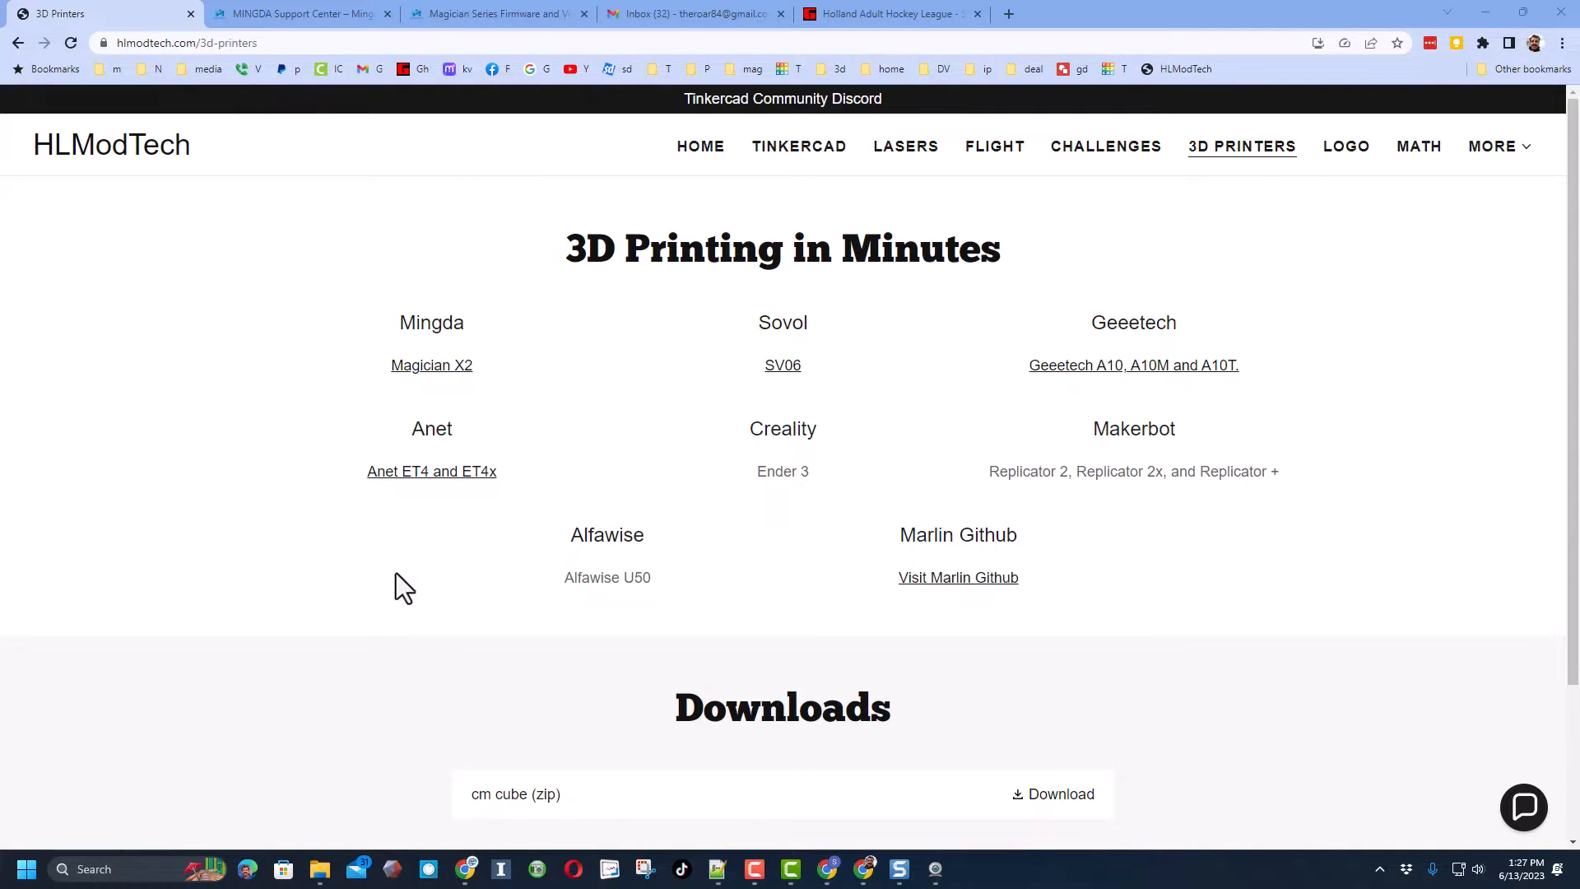
mouse_move(553, 394)
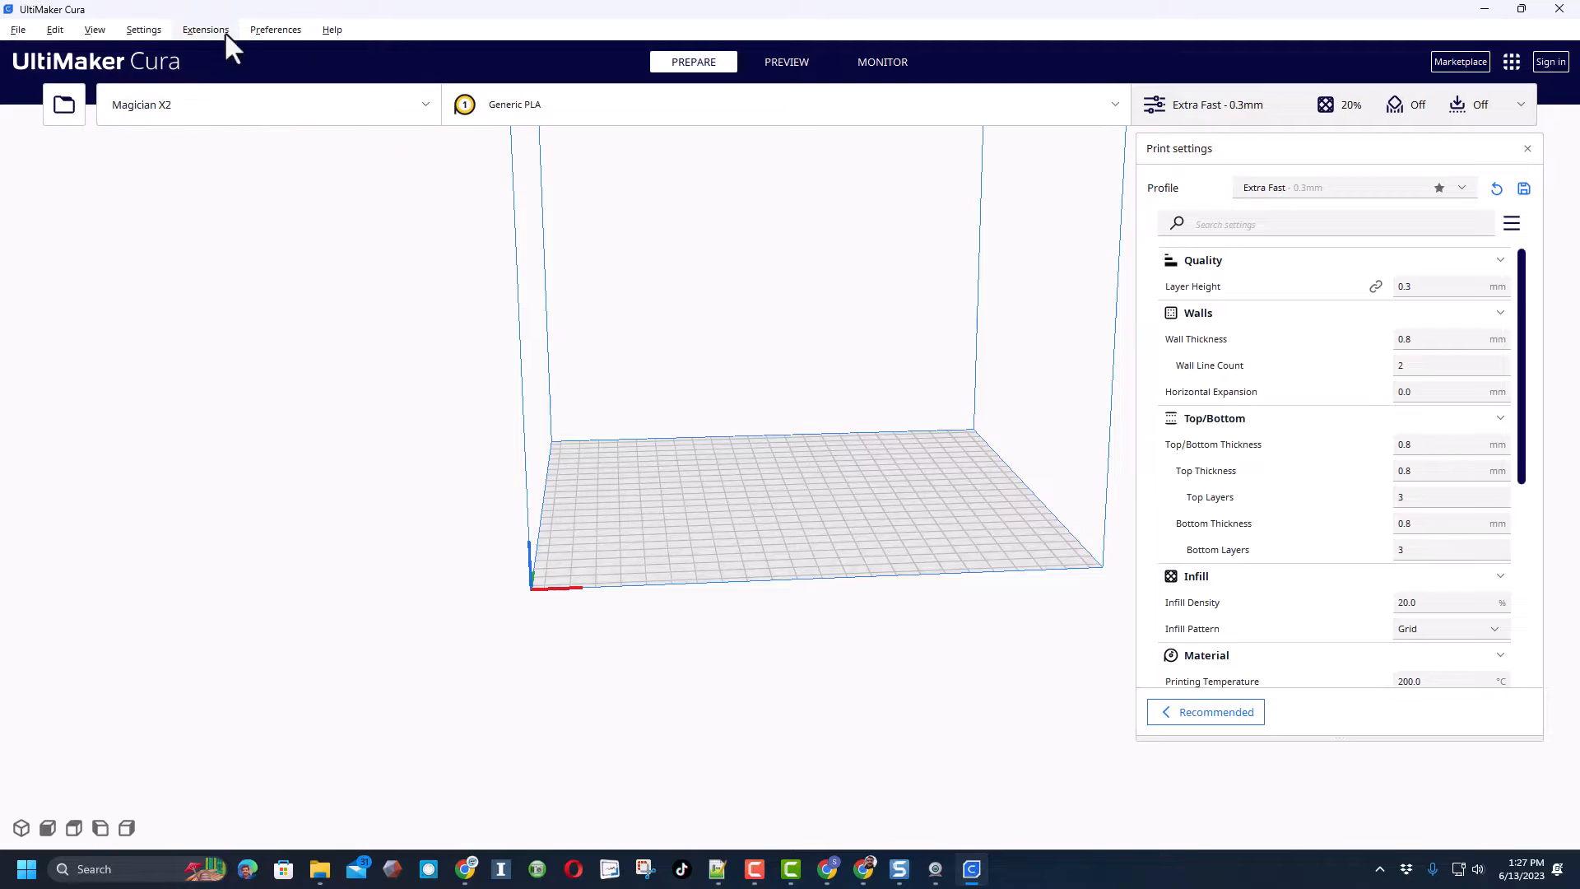
mouse_move(204, 110)
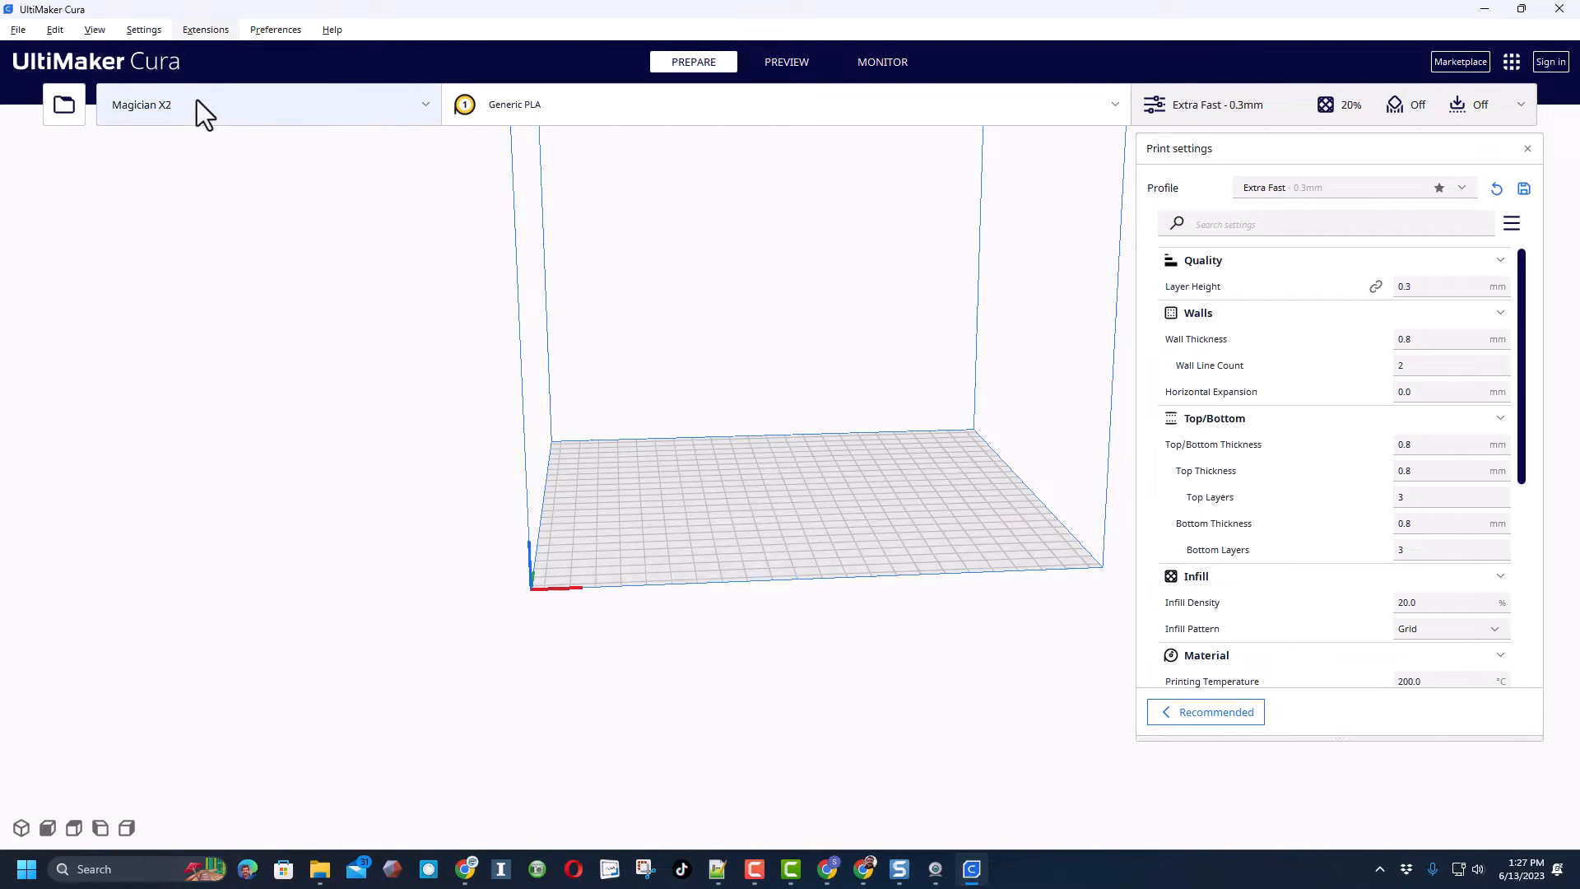
mouse_move(63, 109)
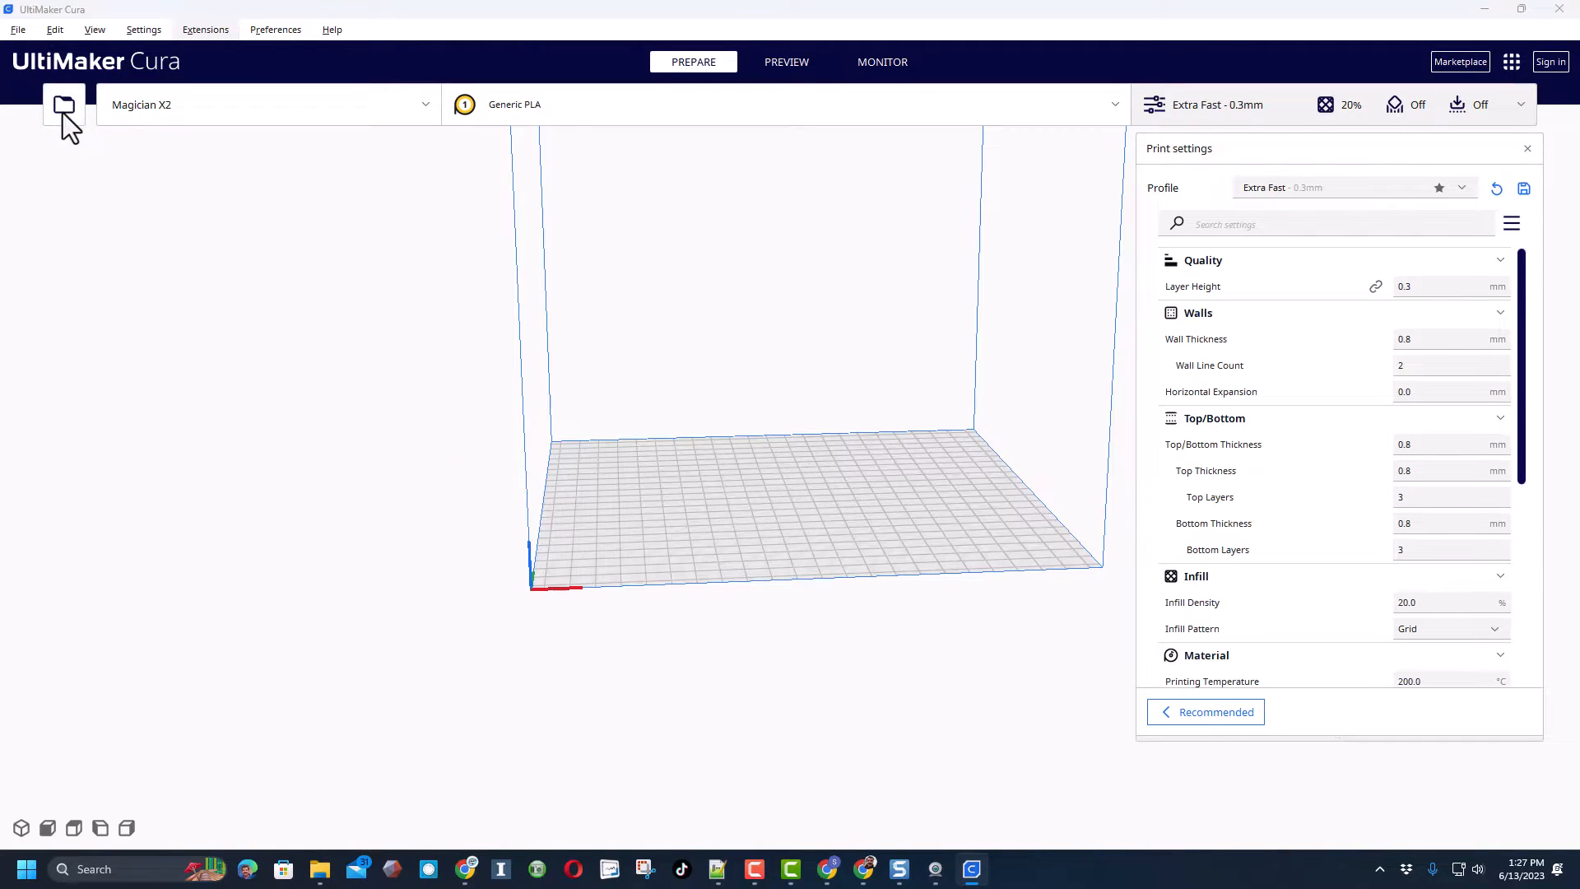
Open the flexi fish STL by searching 'hl fish' in the Open File dialog
left_click(63, 109)
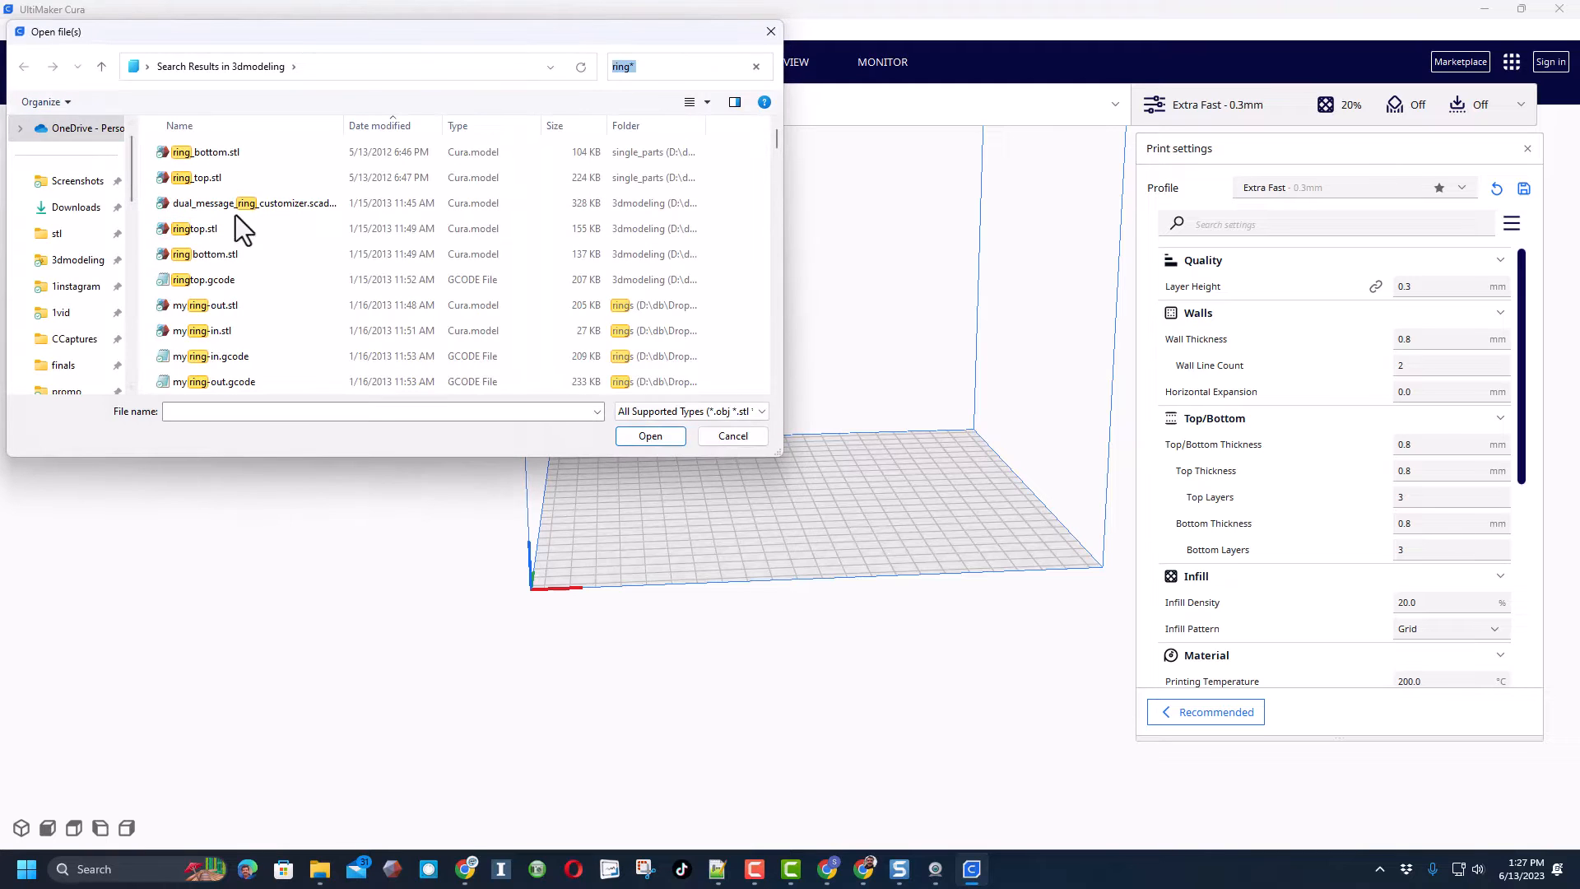
type("hl fish")
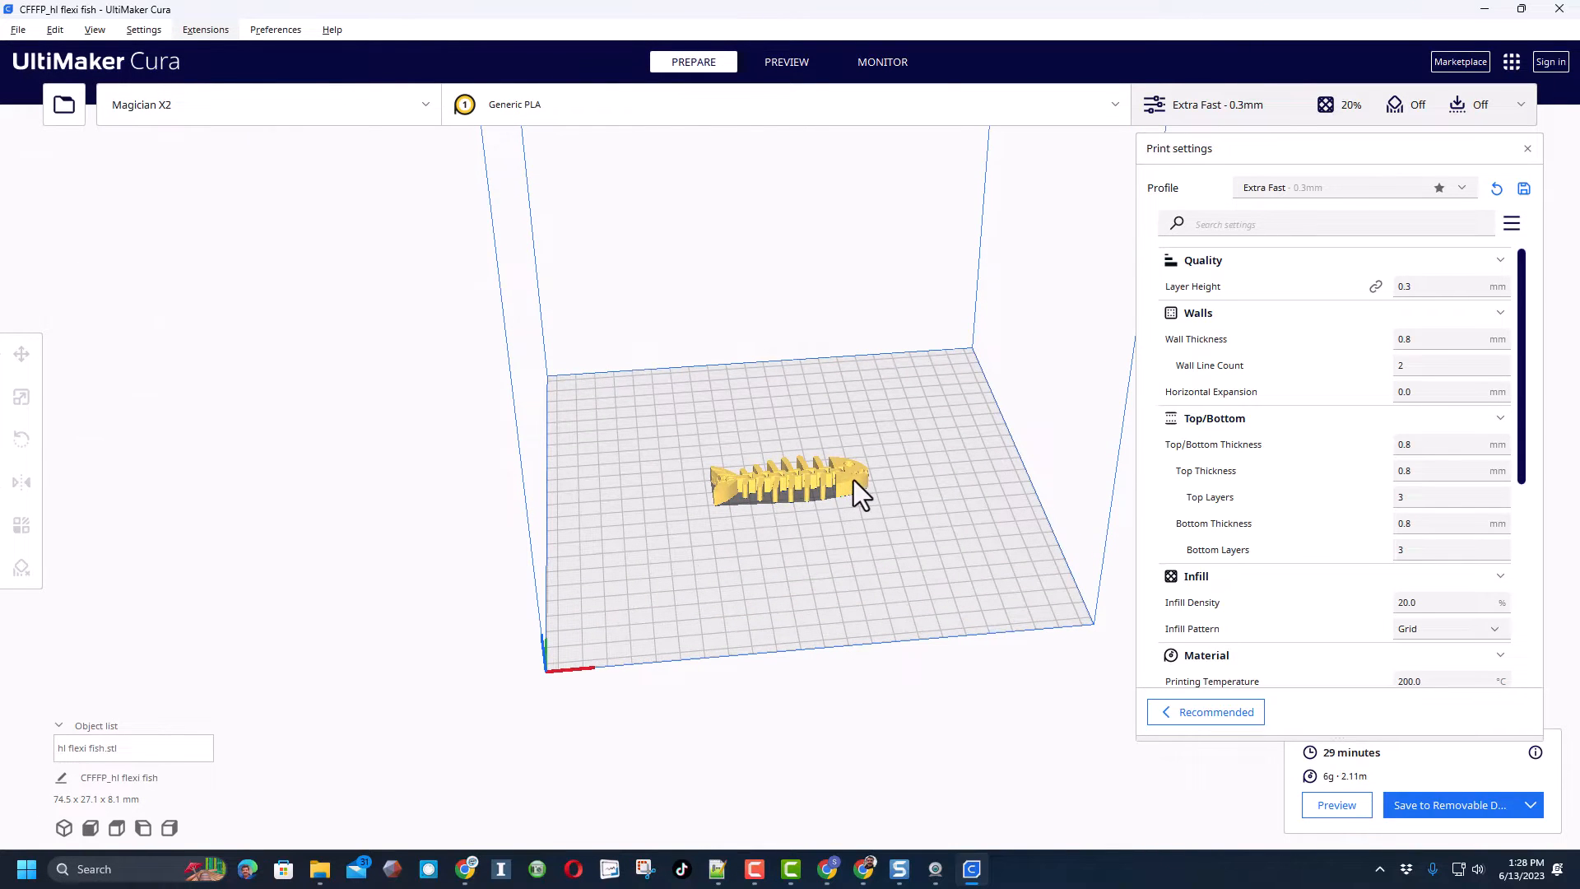
Rotate the flexi fish model 90° on the build plate with the Rotate tool
left_click(21, 354)
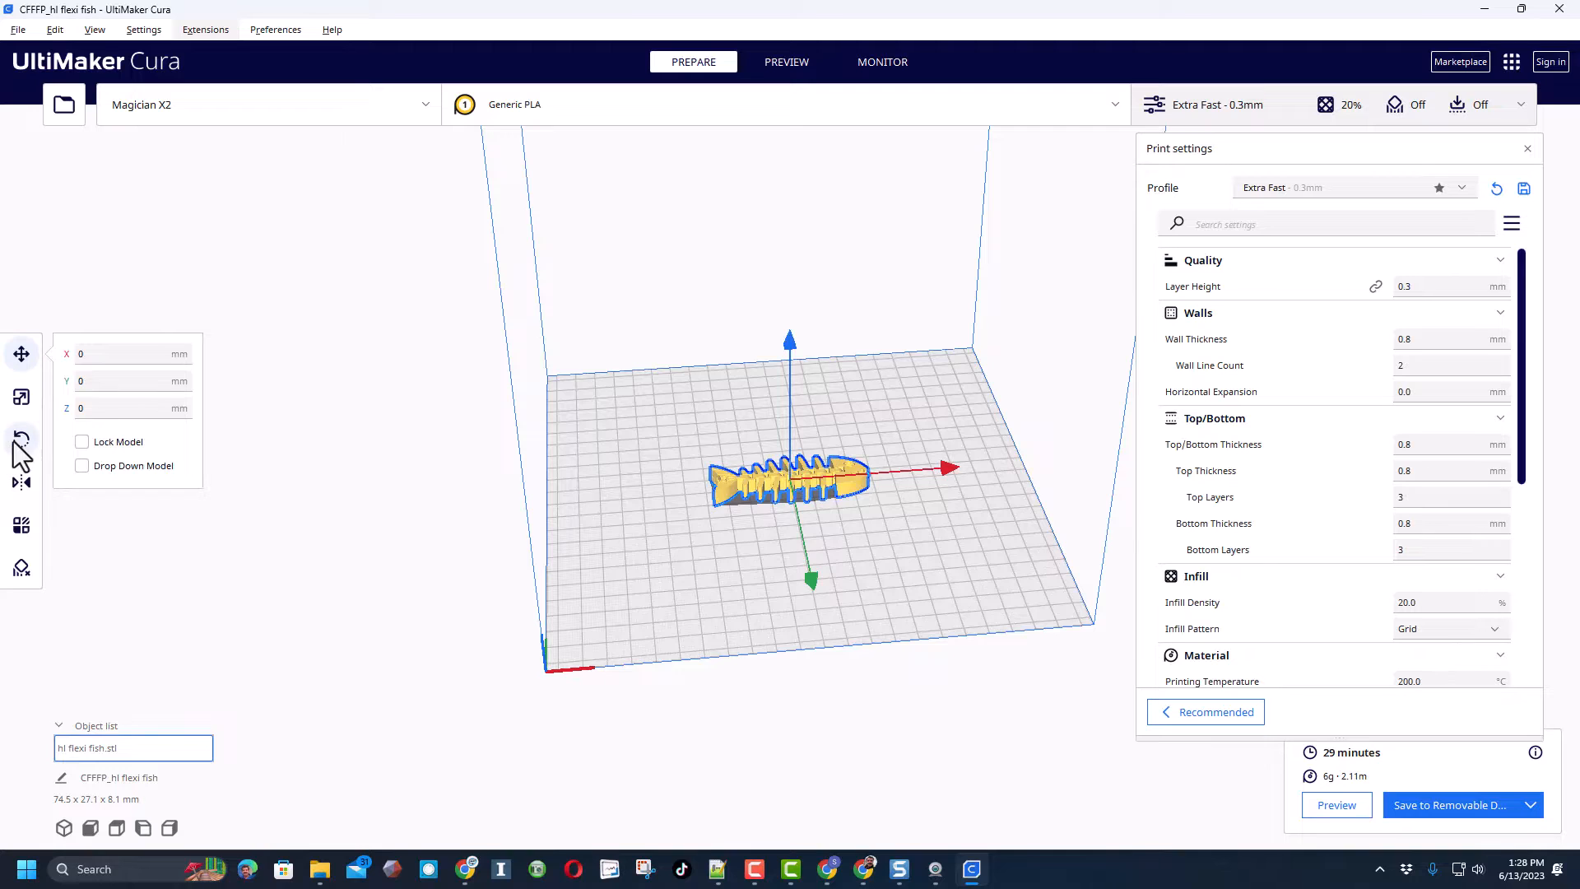
left_click(22, 438)
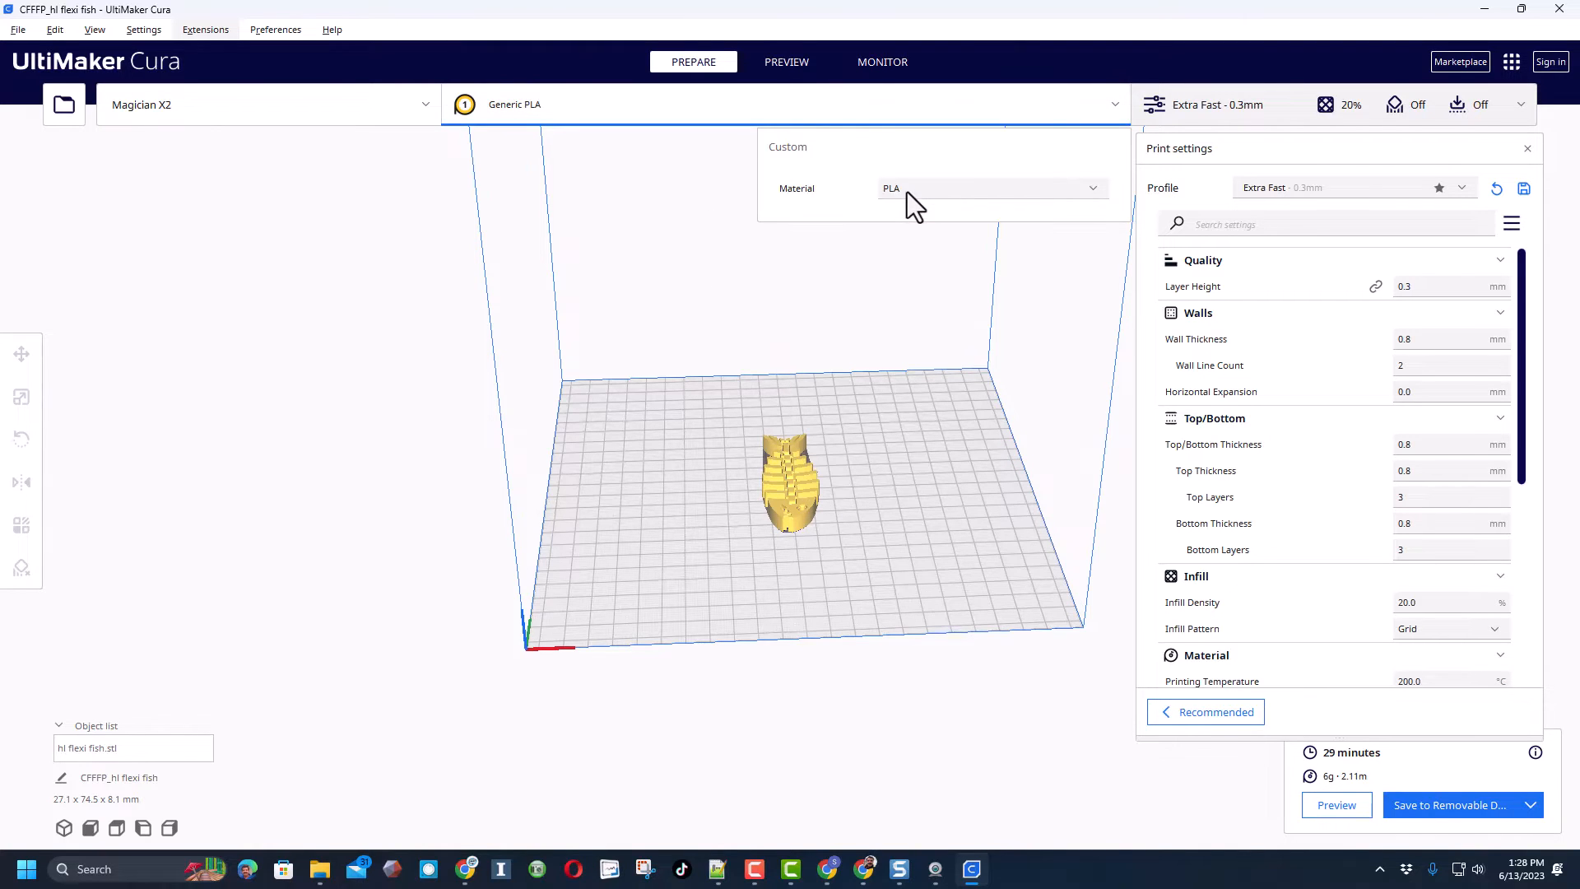
Change the print material to Generic ABS
left_click(991, 188)
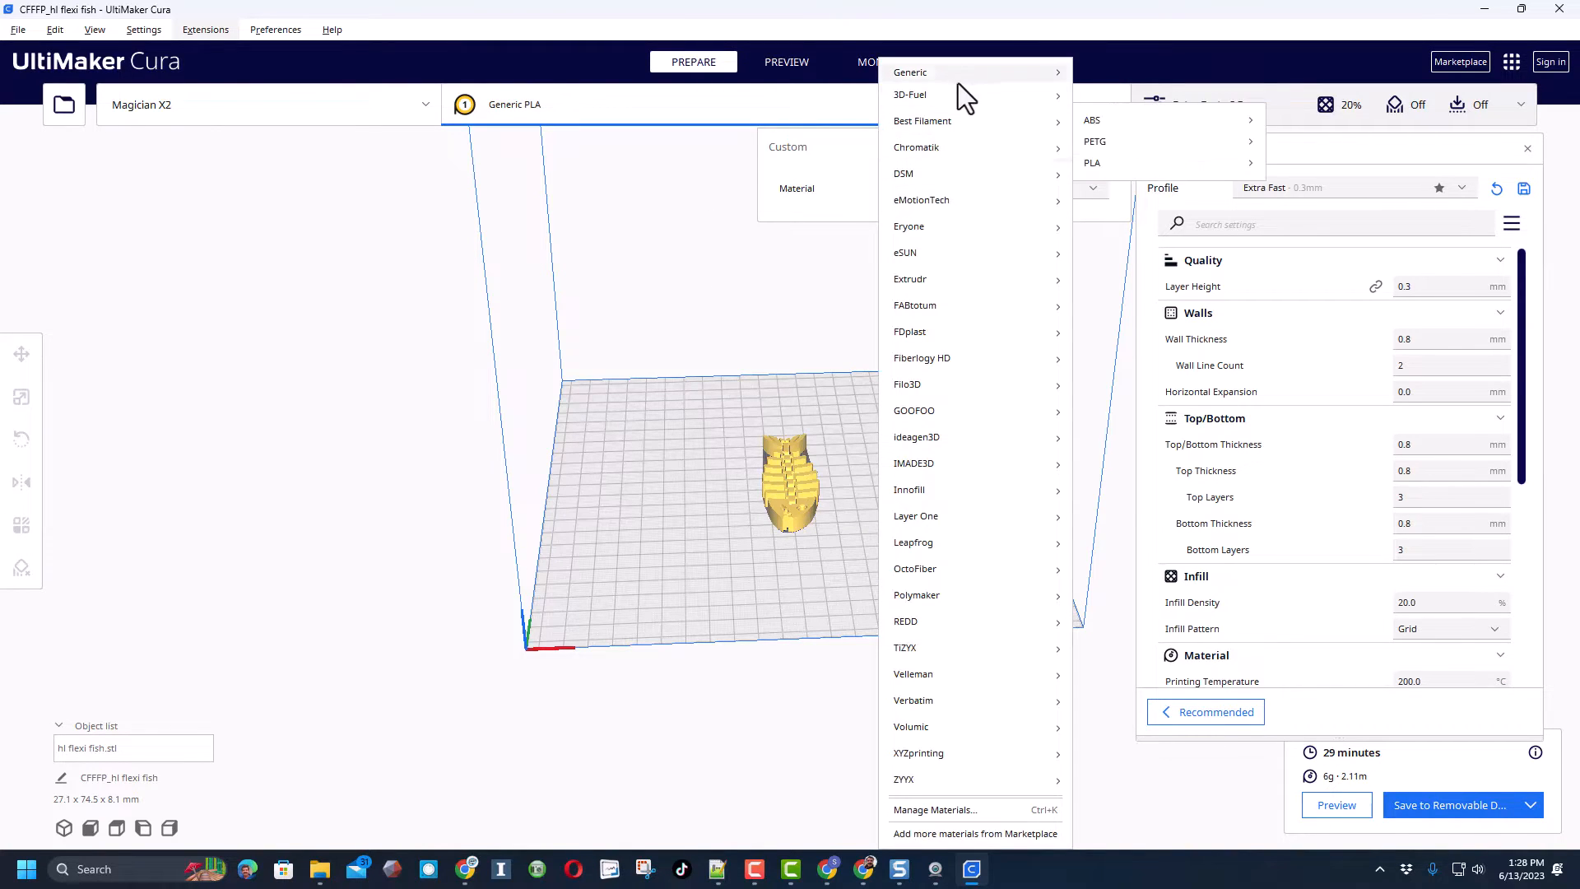
left_click(1092, 120)
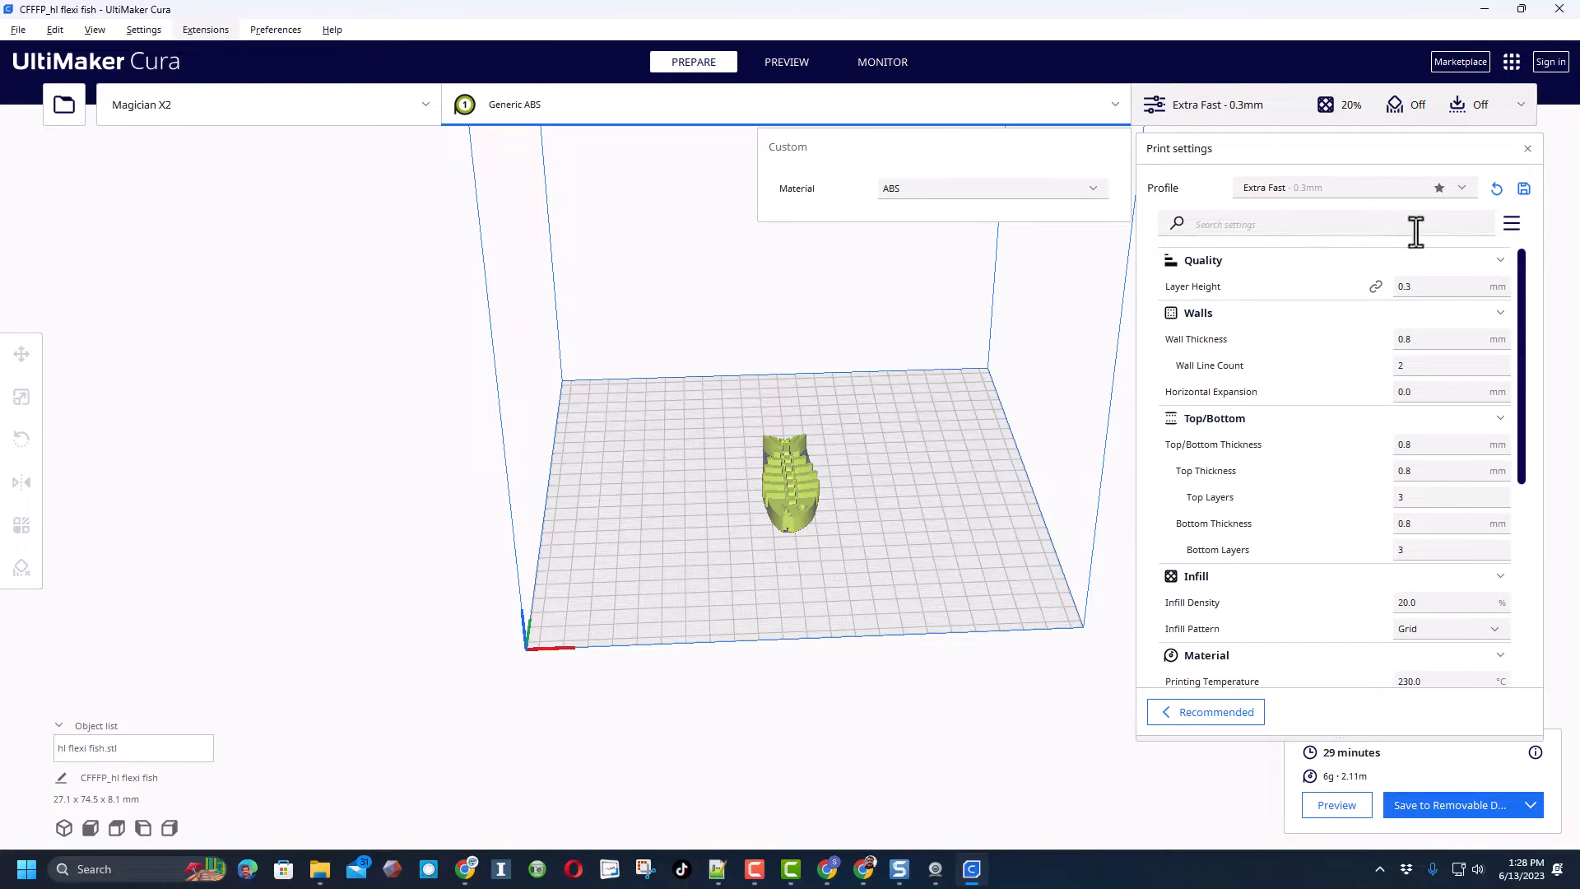
scroll("down", 3)
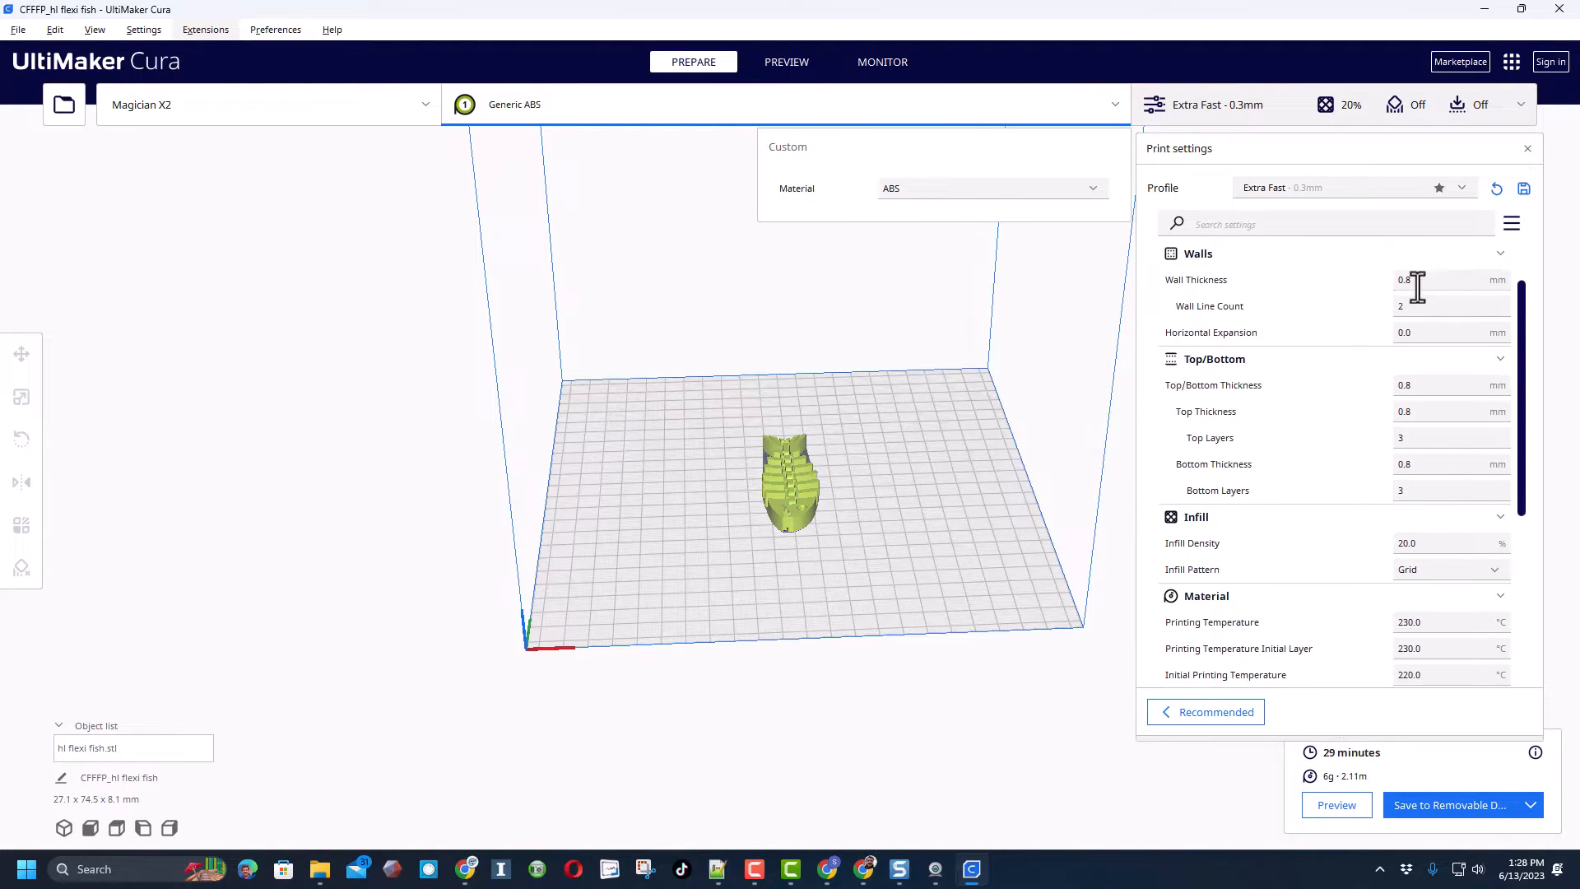
mouse_move(1373, 362)
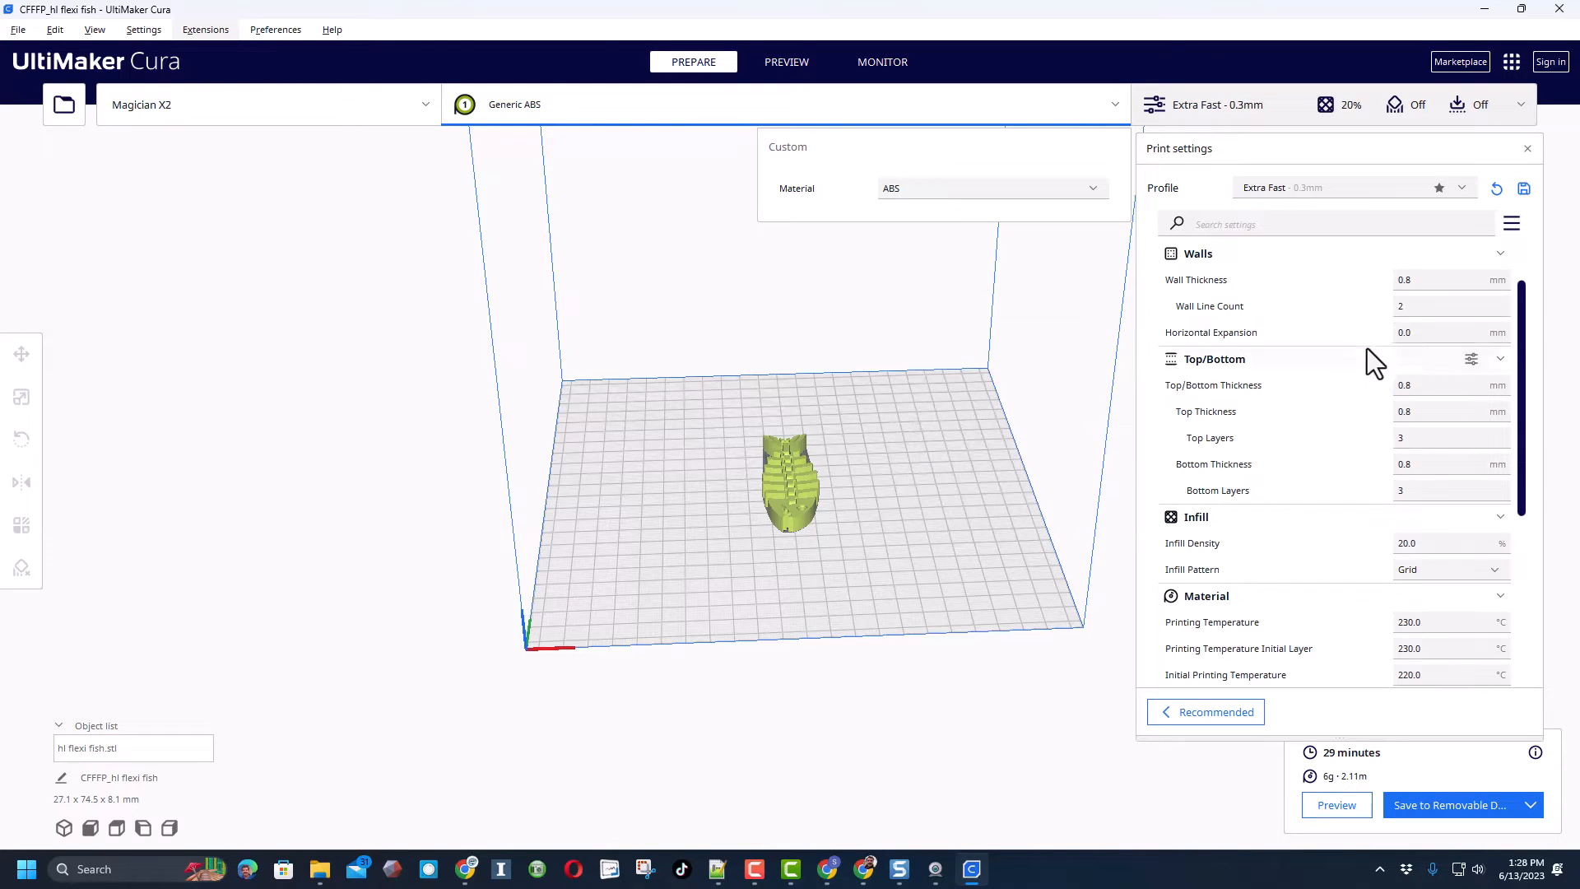
mouse_move(1355, 408)
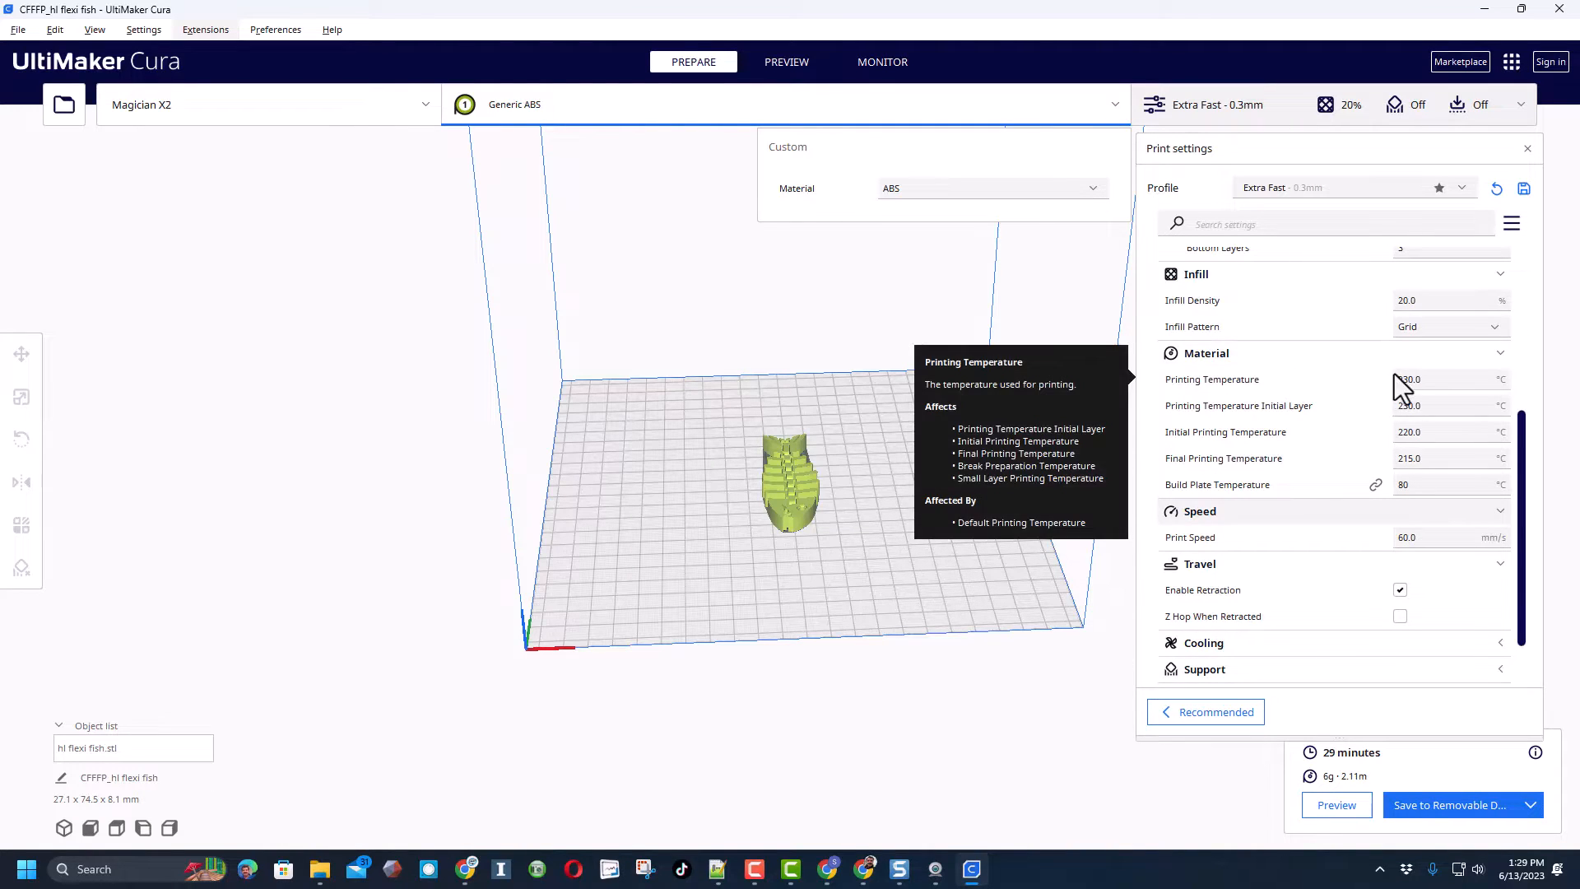
mouse_move(1366, 565)
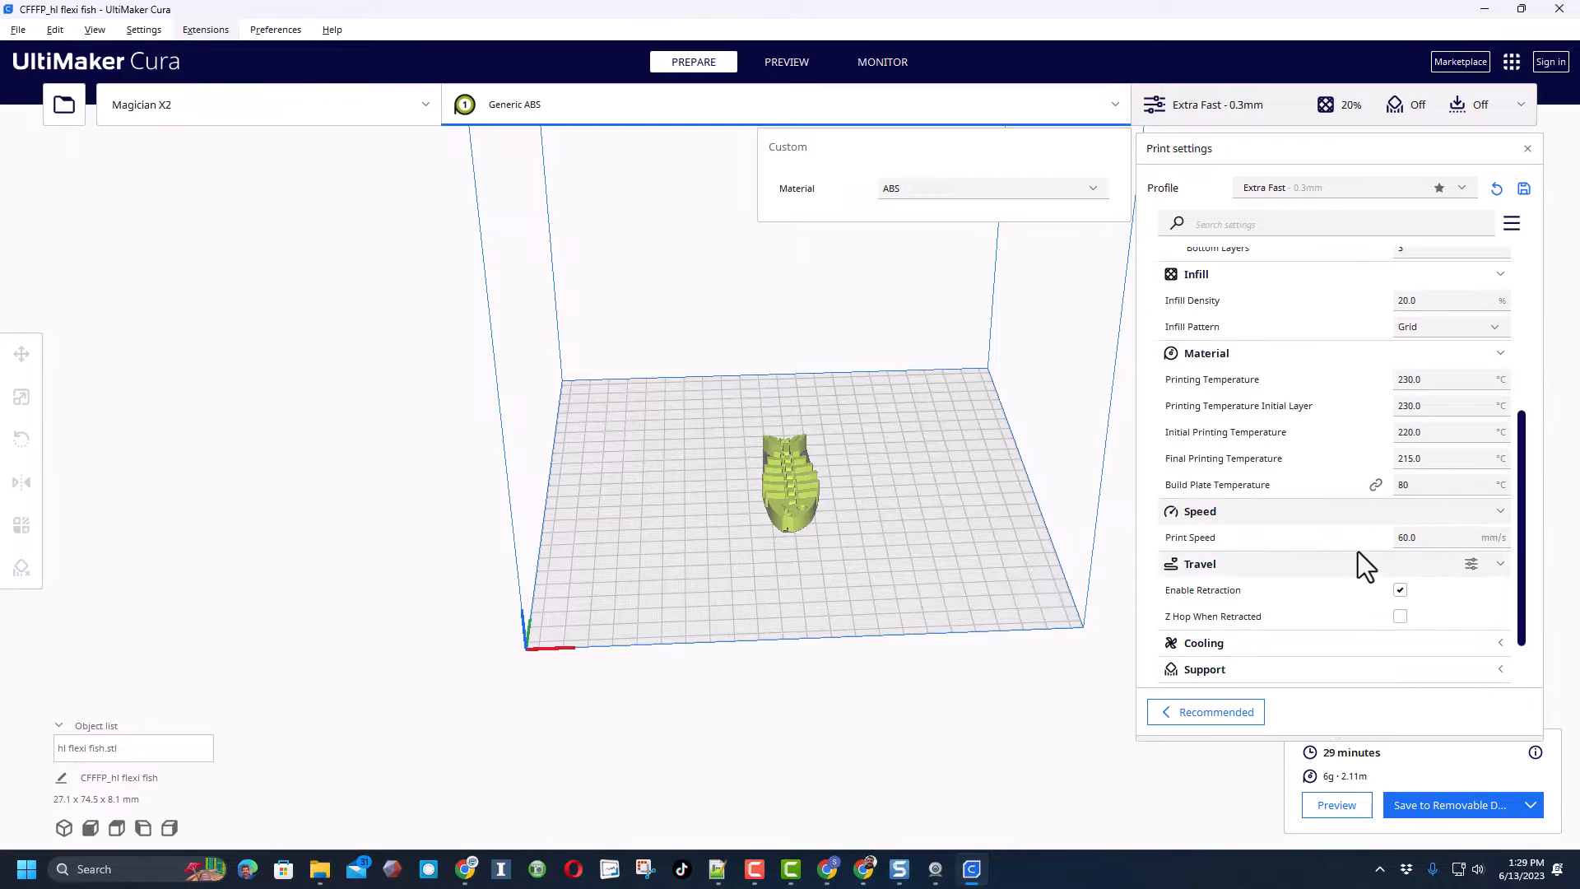
scroll("down", 3)
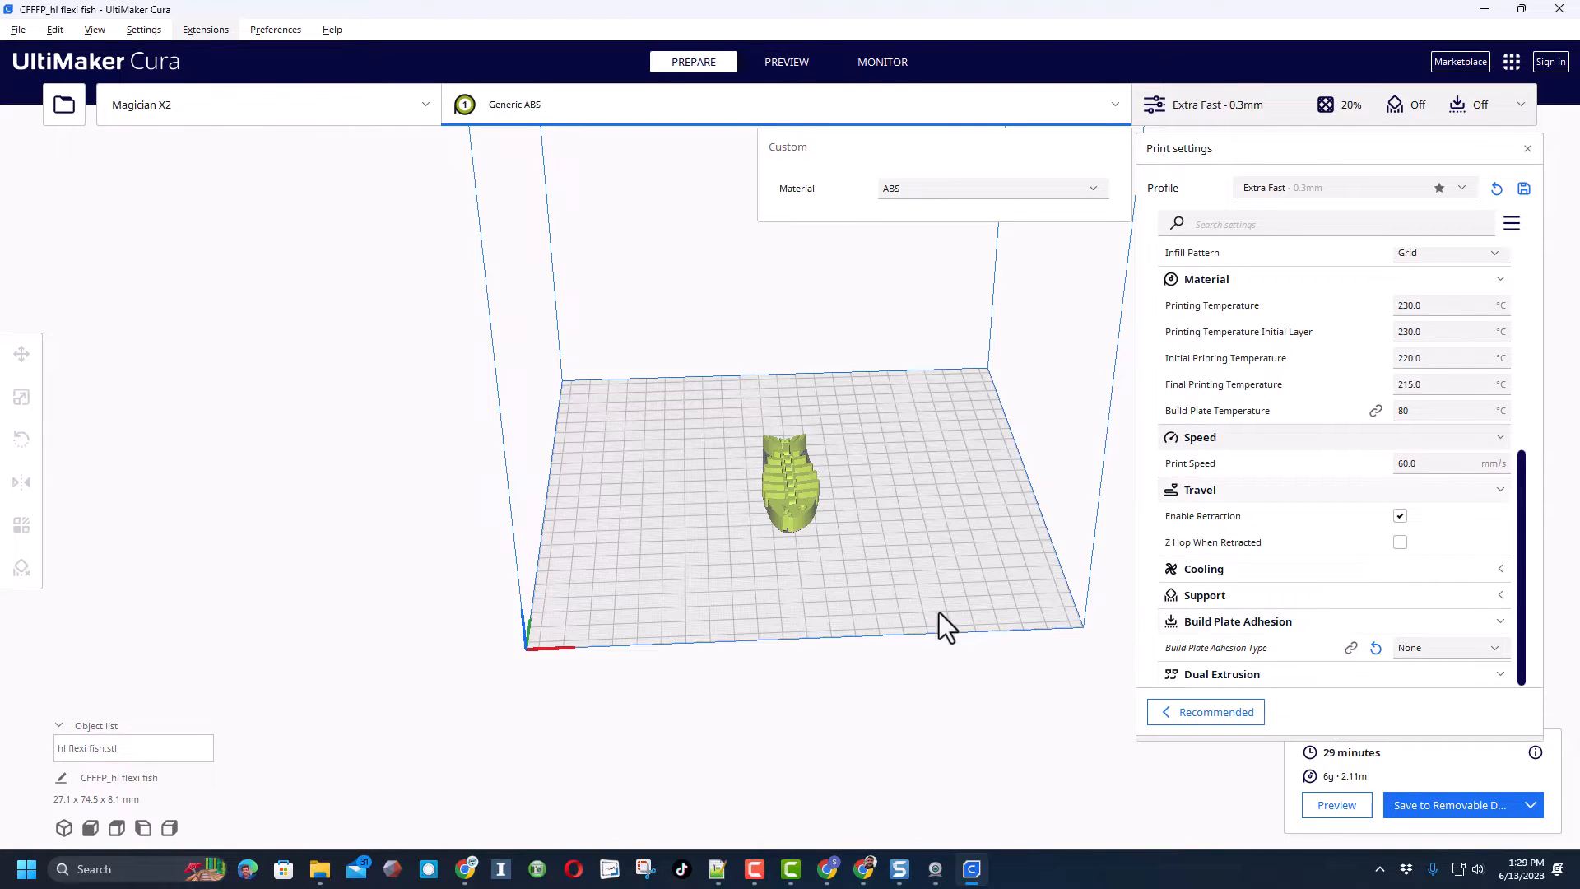
mouse_move(66, 801)
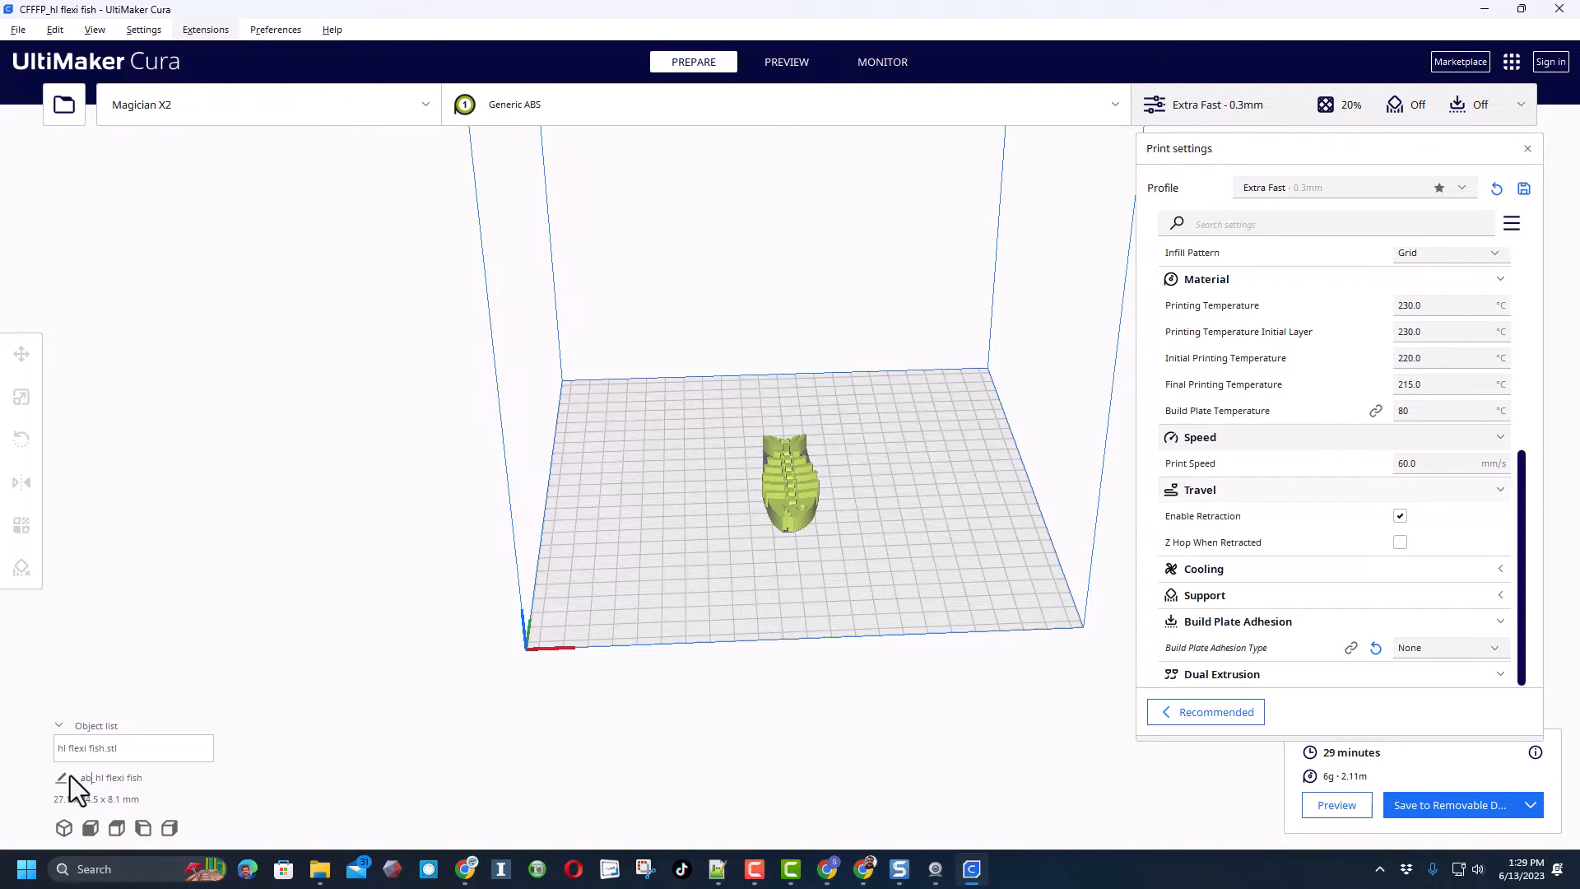
mouse_move(1195, 771)
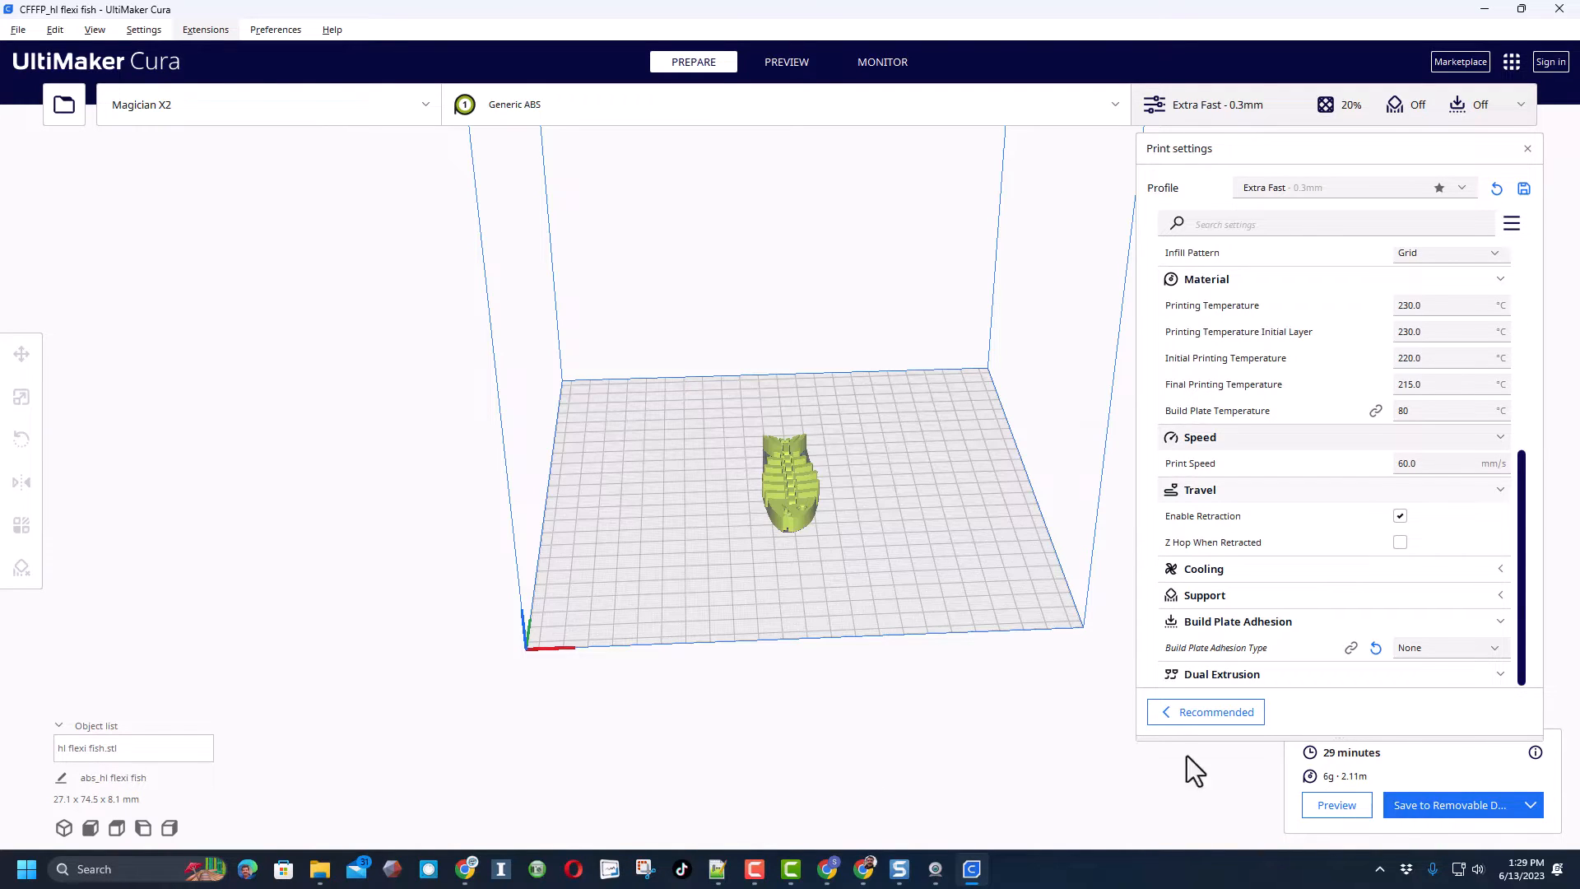
Save the abs_hl flexi fish gcode to the removable drive and eject the drive
left_click(1452, 805)
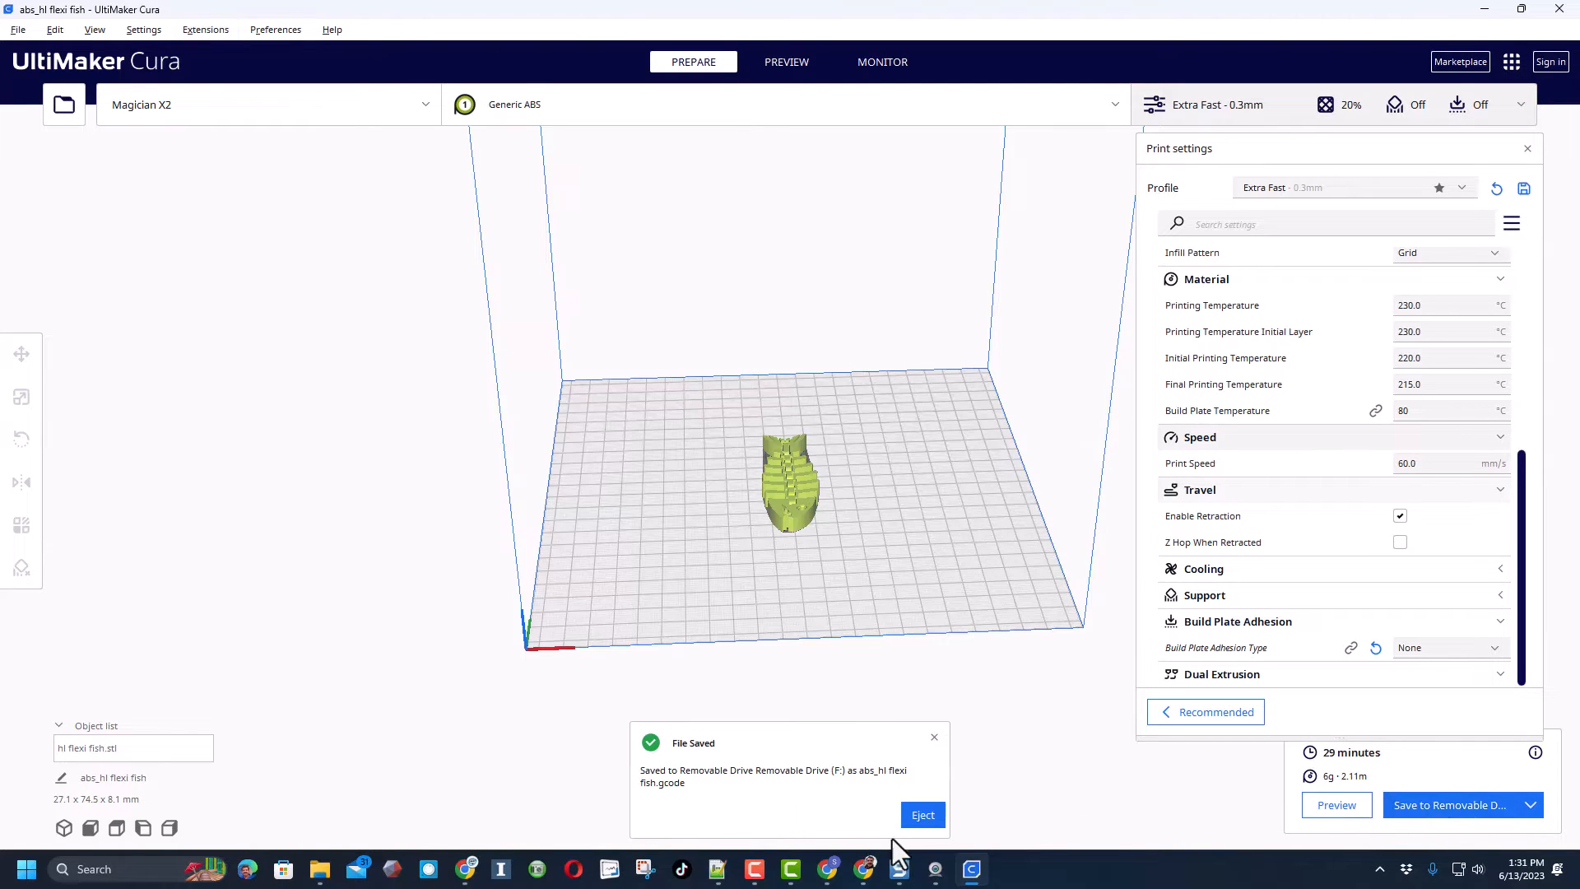
left_click(922, 814)
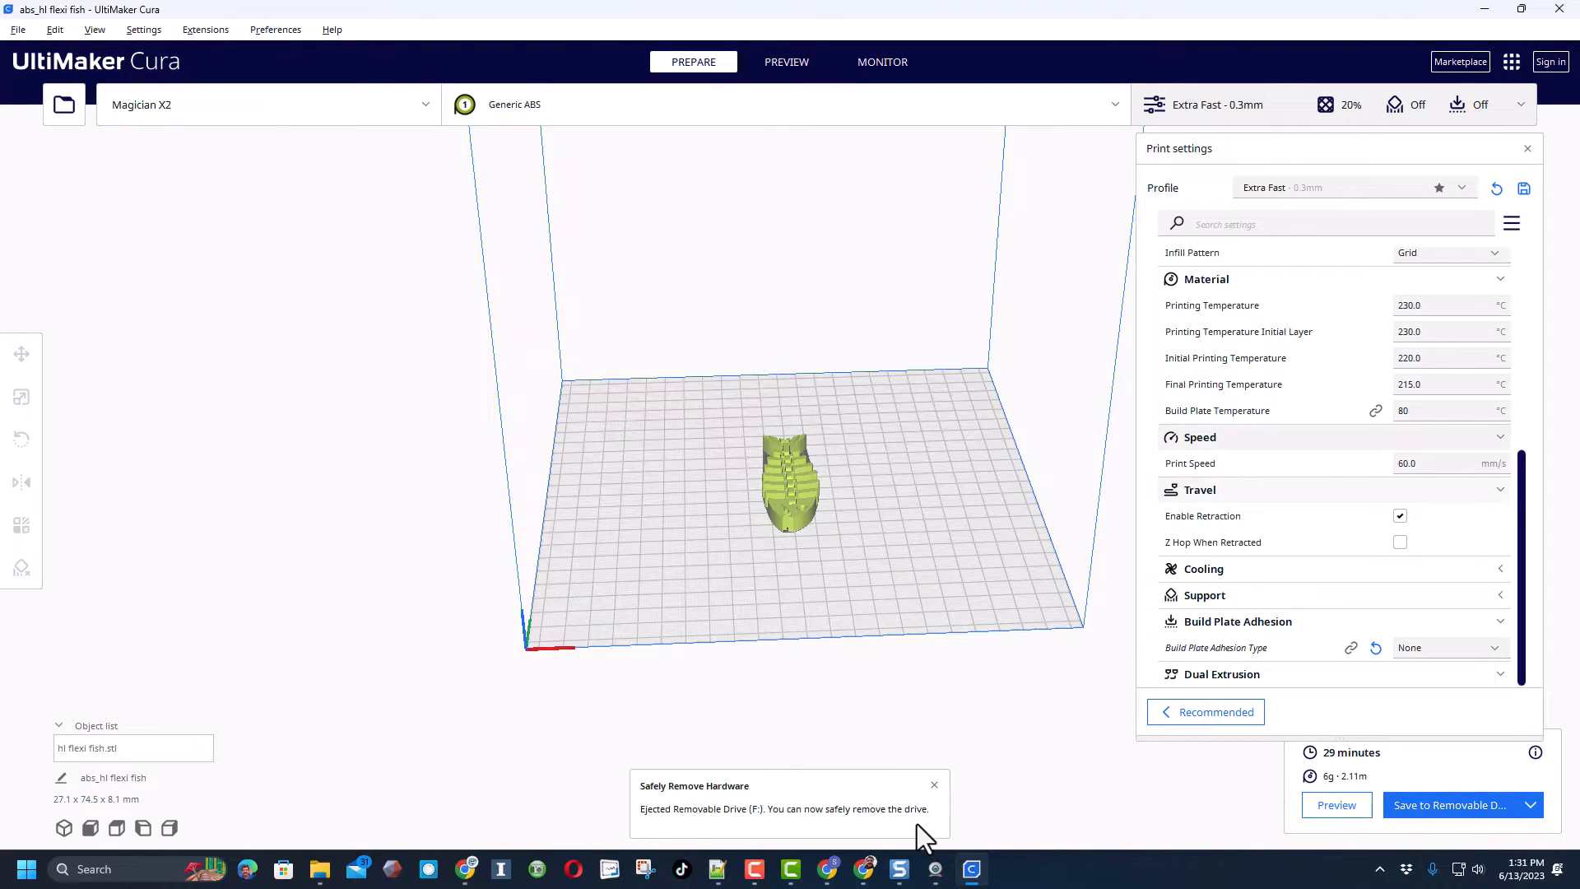